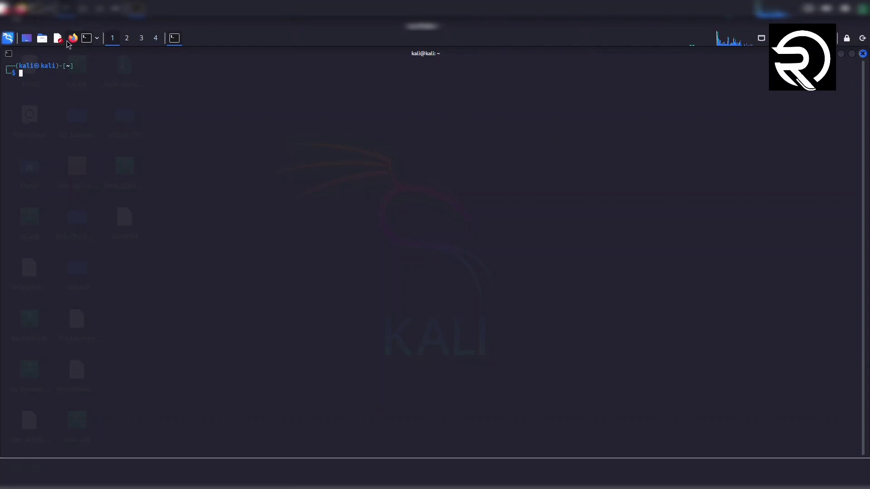
Step: Search Google for 'secretsec thefatrat' and open the screetsec/TheFatRat GitHub repository
text(secretsec)
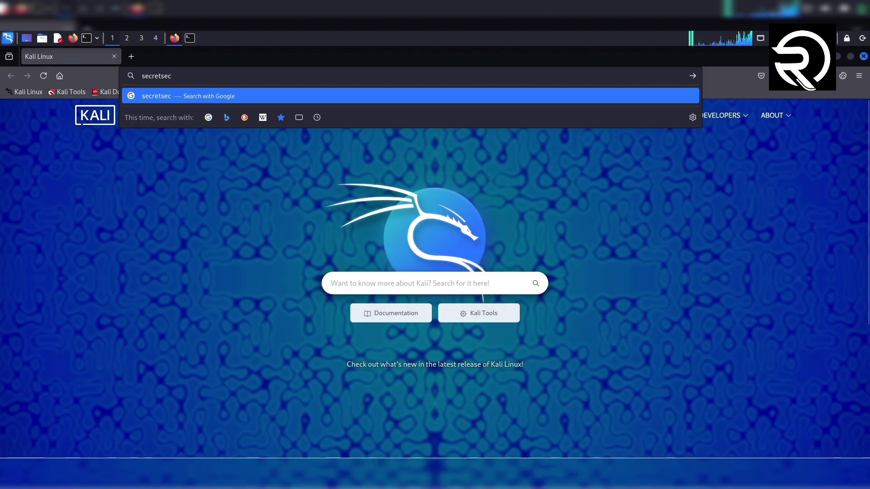
text(thefatrat)
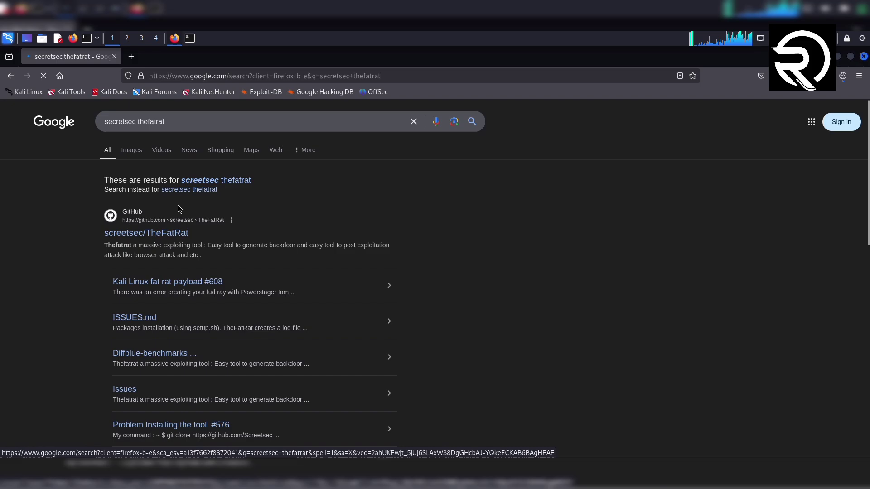
click(146, 233)
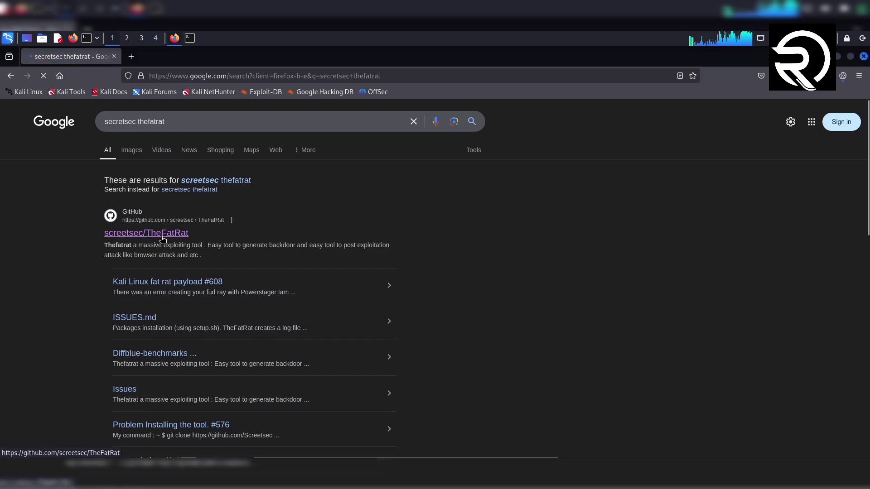
click(146, 233)
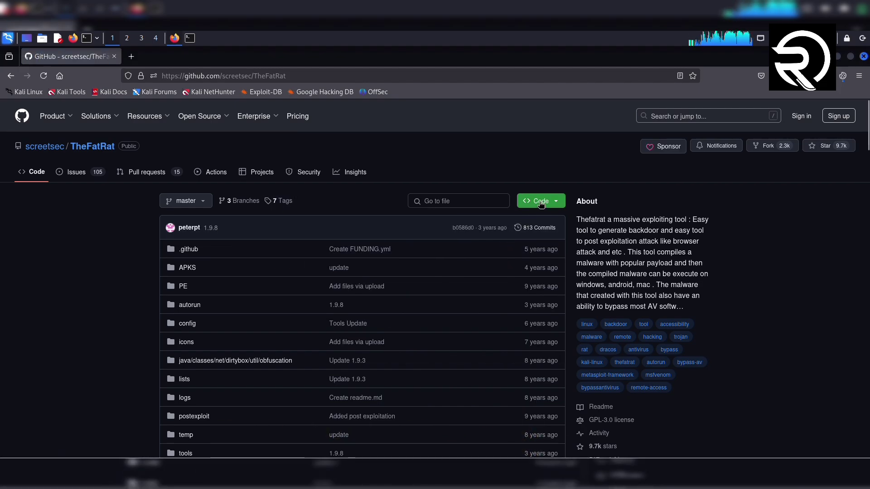
click(537, 201)
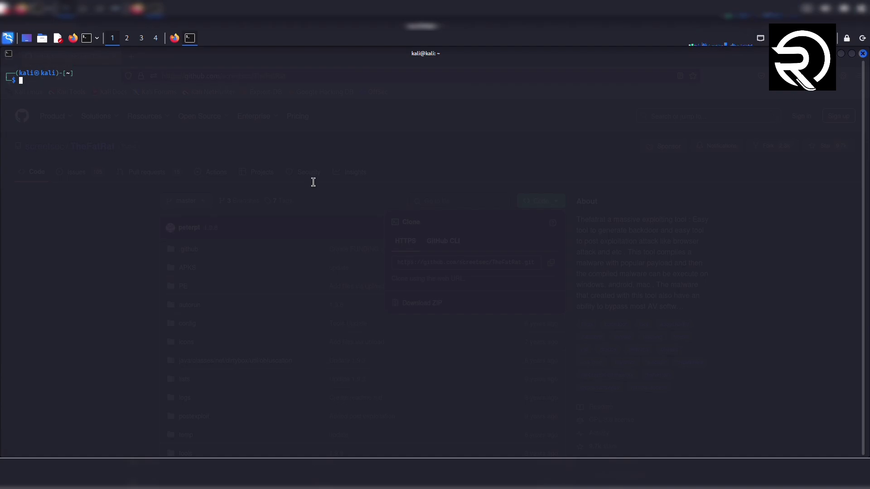
text(ls)
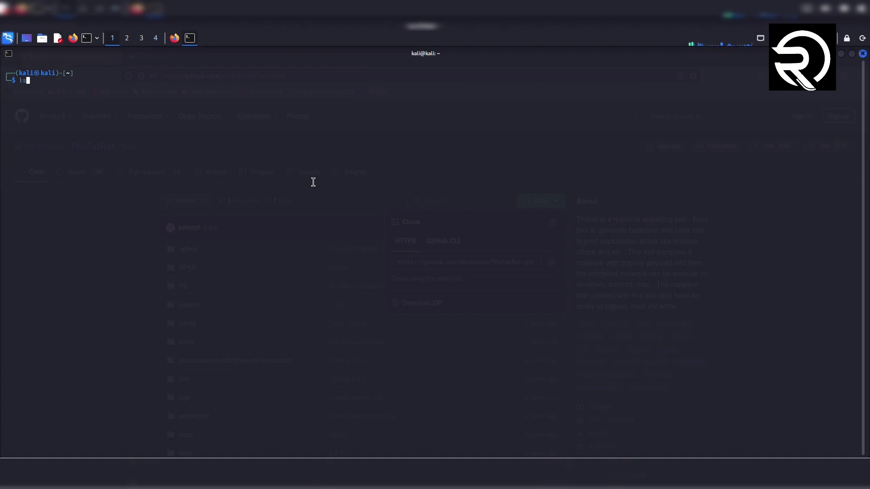
text(git clone https://github.com/screetsec/TheFatRat.git)
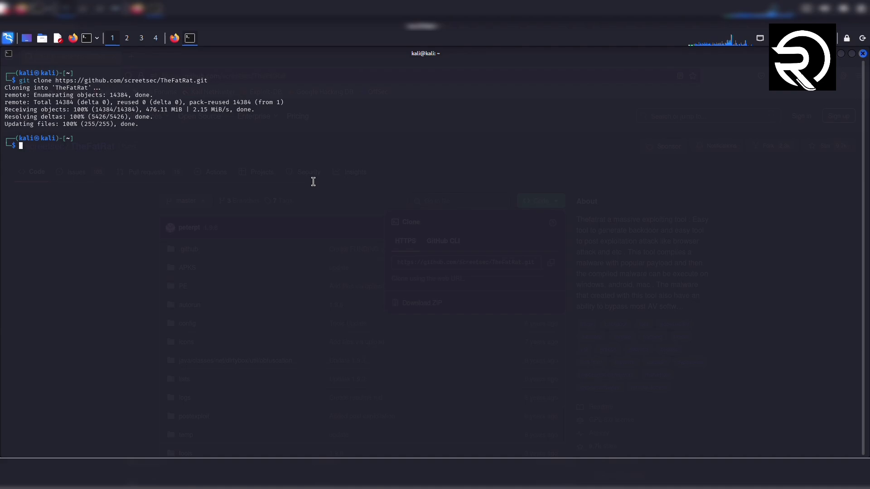
Step: Move TheFatRat to ~/Desktop, enter the folder and list its setup files
text(ls)
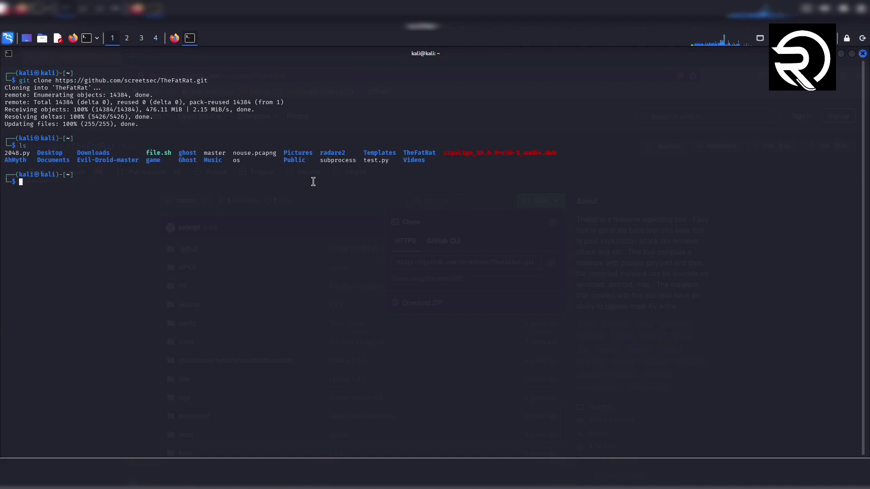
double_click(419, 152)
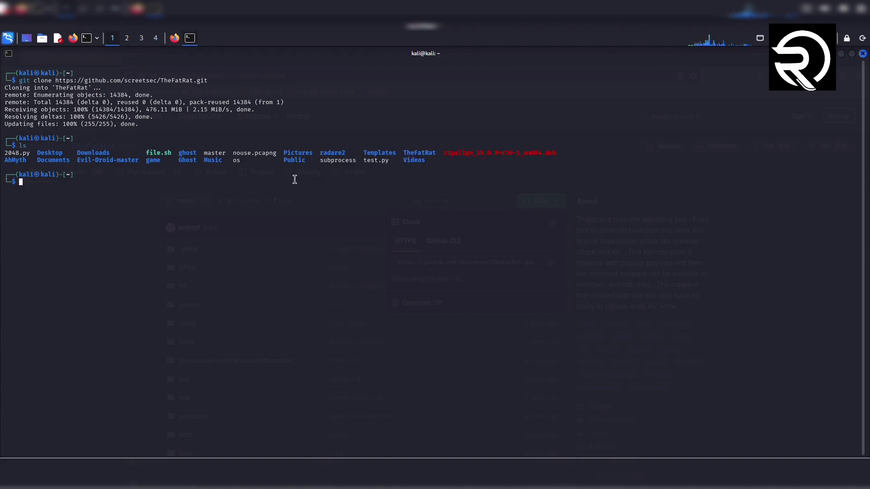
text(mv TheFatRat ~/Desktop)
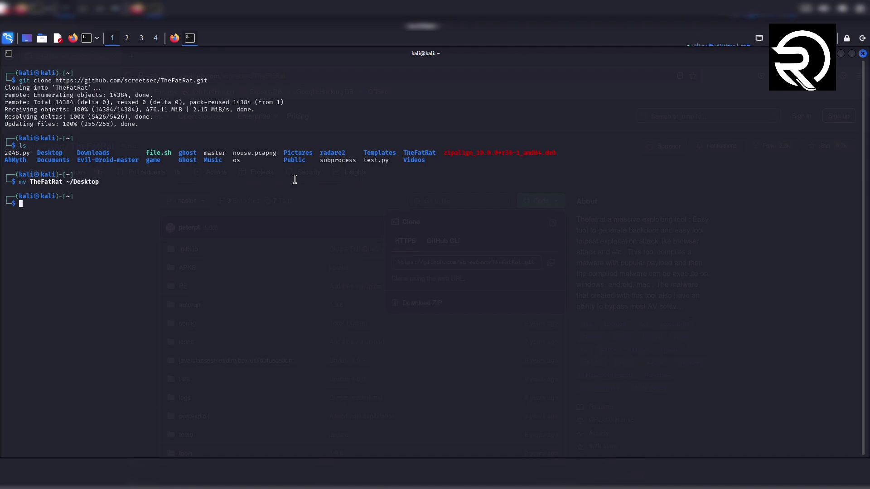
text(cd ~/Desktop)
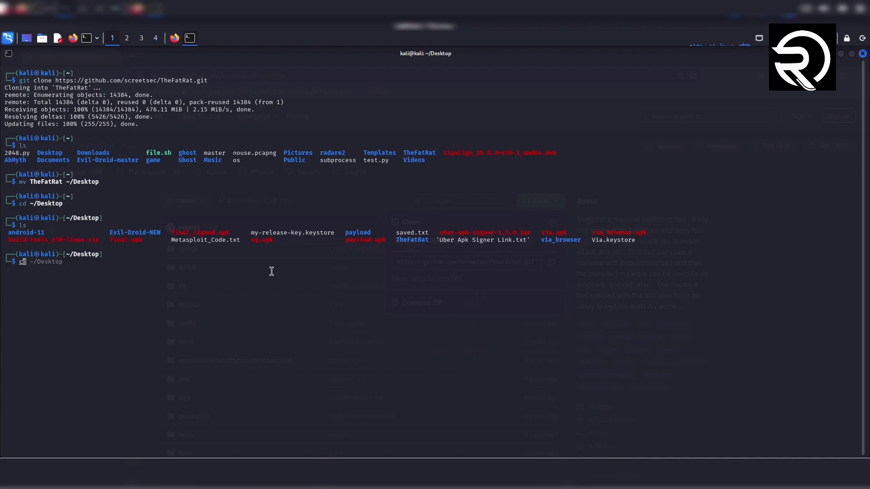
text(TheFatRat)
text(ls)
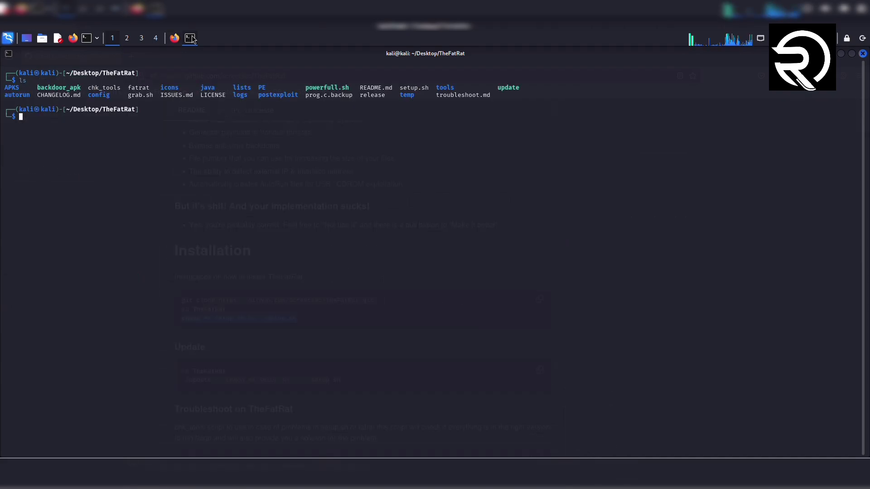
Step: Make setup.sh executable and run it, hitting the root-privileges error
text(chmod +x setup.sh && ./setup.sh)
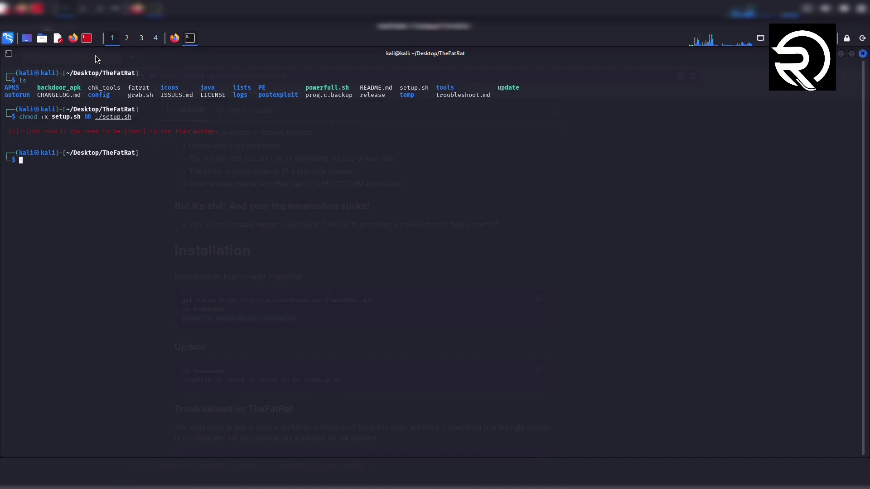
mouse_move(293, 201)
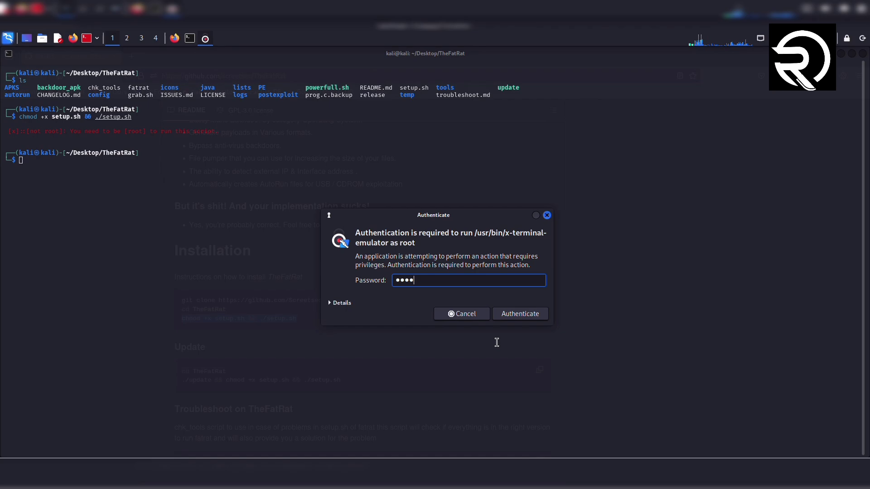
Step: Authenticate the root terminal, enter /home/kali/Desktop/TheFatRat and run setup.sh as root
click(520, 314)
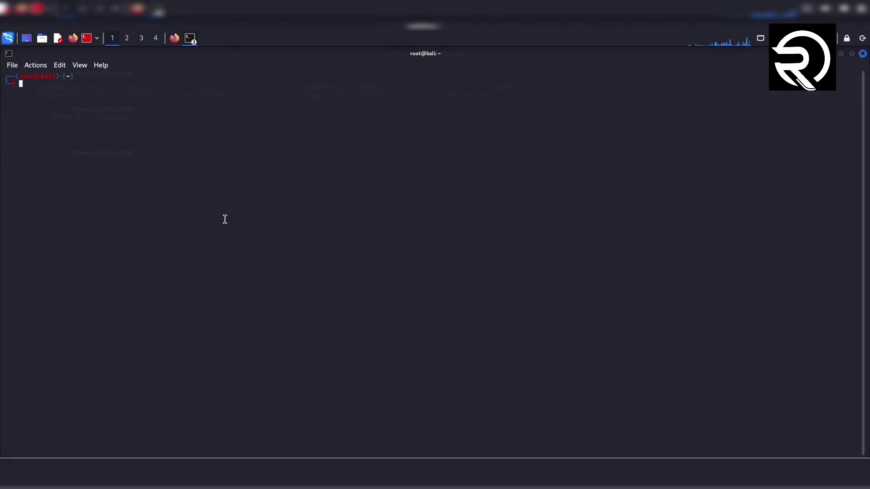
text(cd /home/kali/Desktop/TheFatRat)
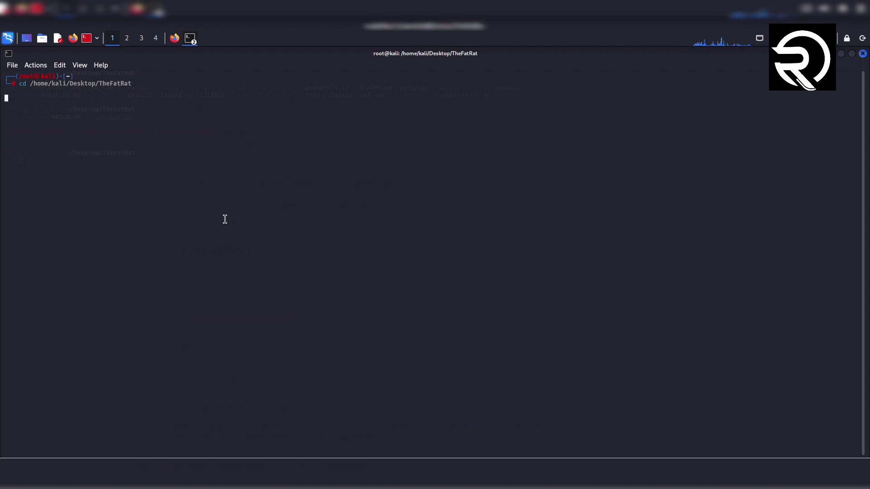
text(ls)
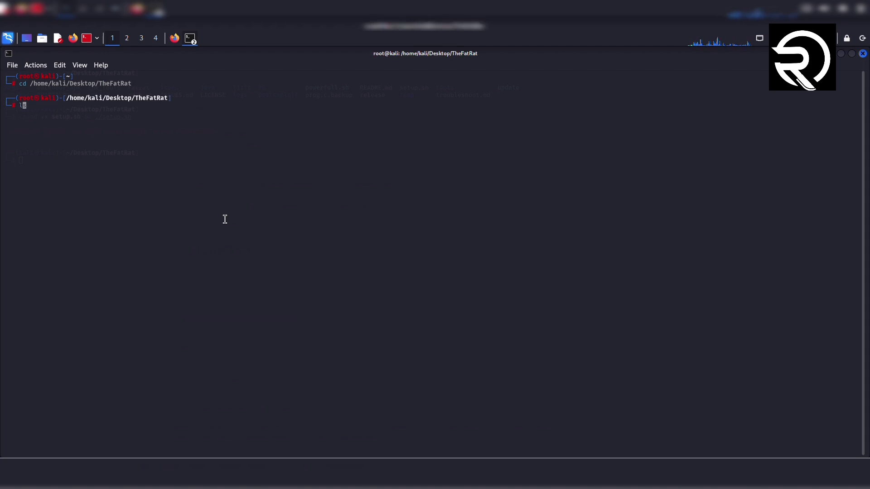
key(Return)
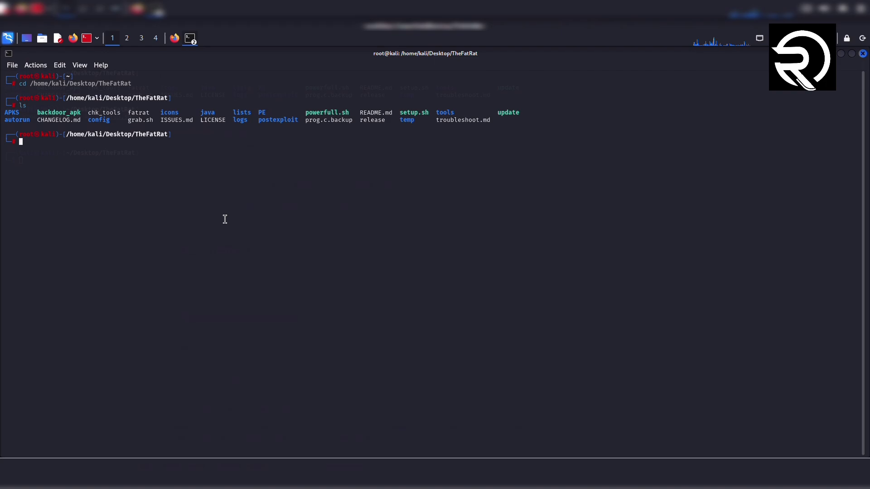
mouse_move(218, 199)
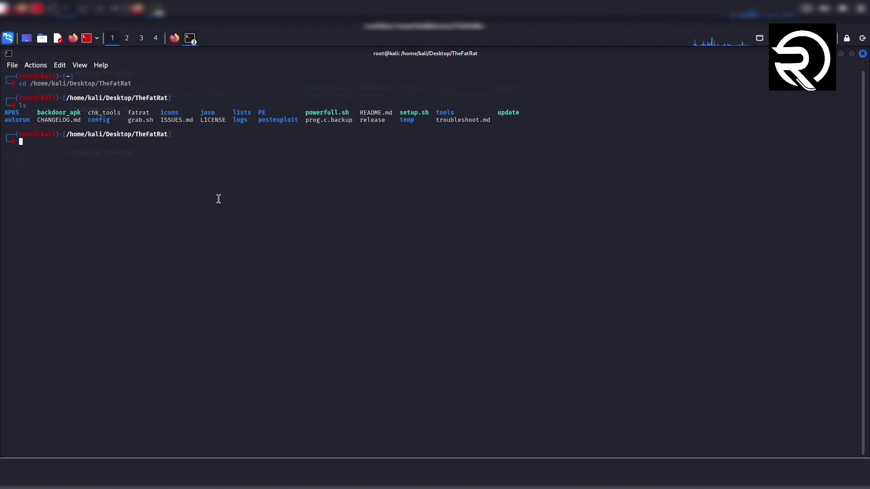
text(chmod +x setup.sh && ./setup.sh)
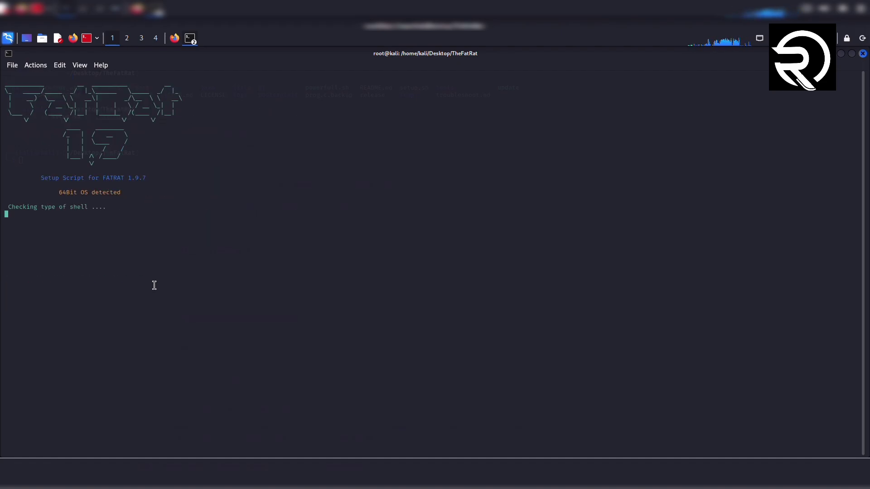
Step: Answer 'yes' to the mingw removal prompt and let the dependency checks run
text(yes/no) : yes)
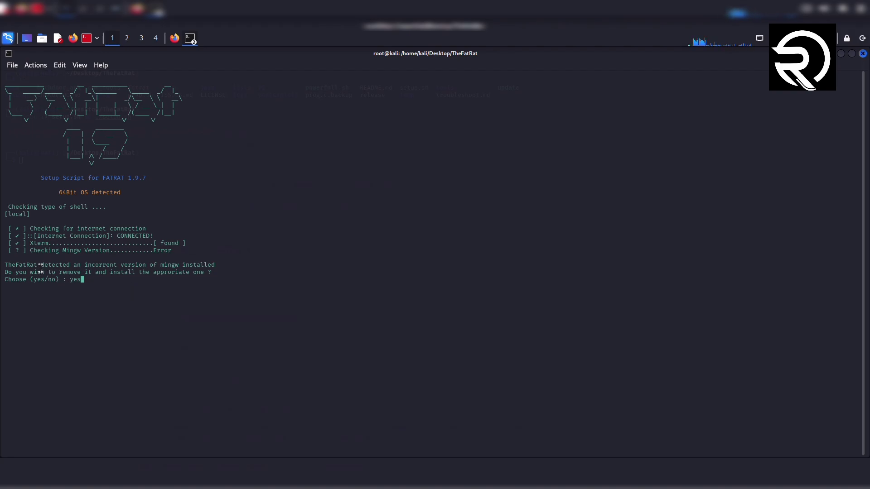
drag(39, 265, 189, 265)
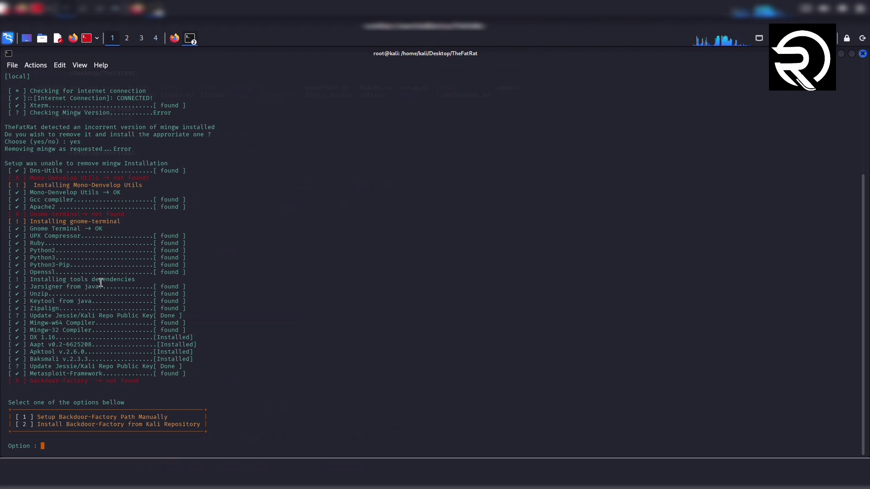
Step: Install Backdoor-Factory from the Kali repository (option 2) and answer y to create the fatrat shortcut
text(2)
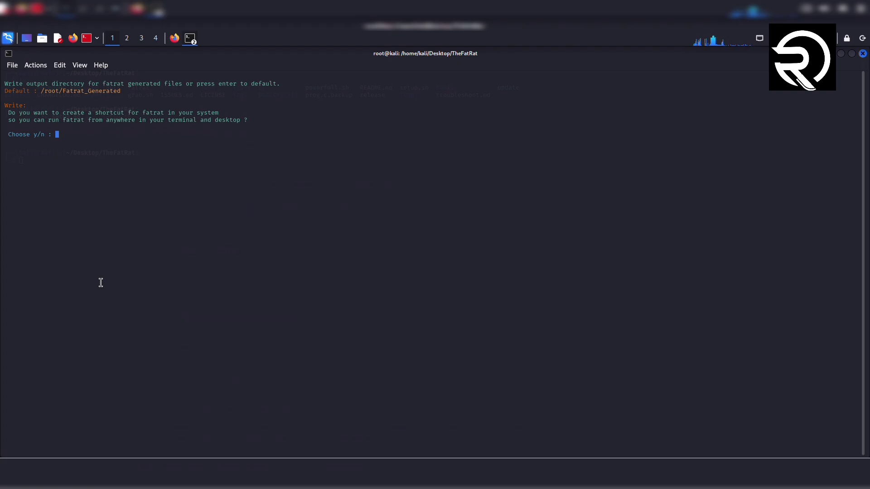
text(y)
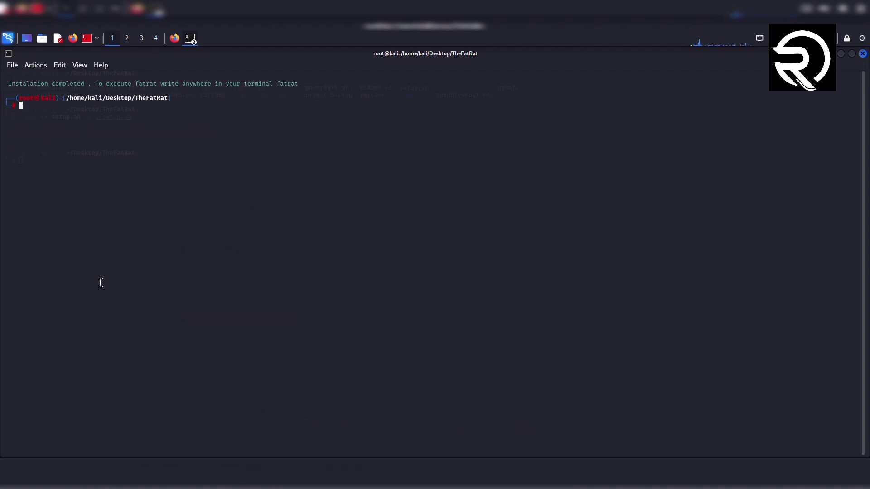
mouse_move(8, 38)
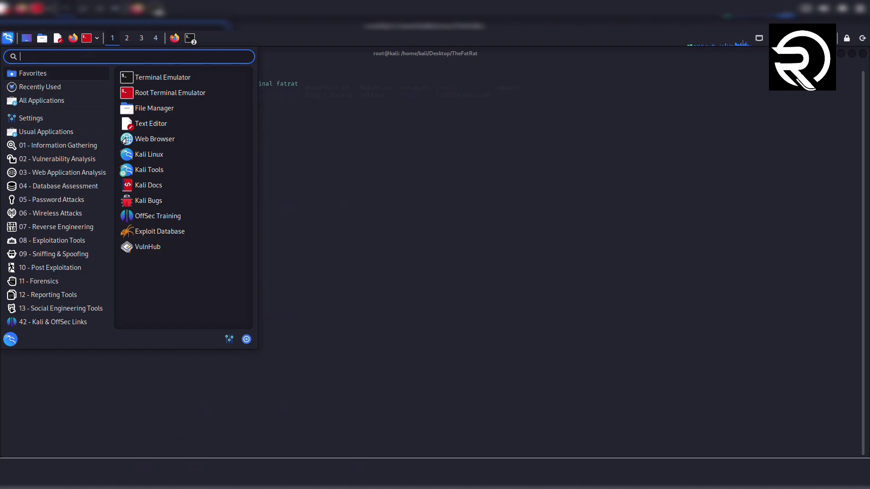
text(thefa)
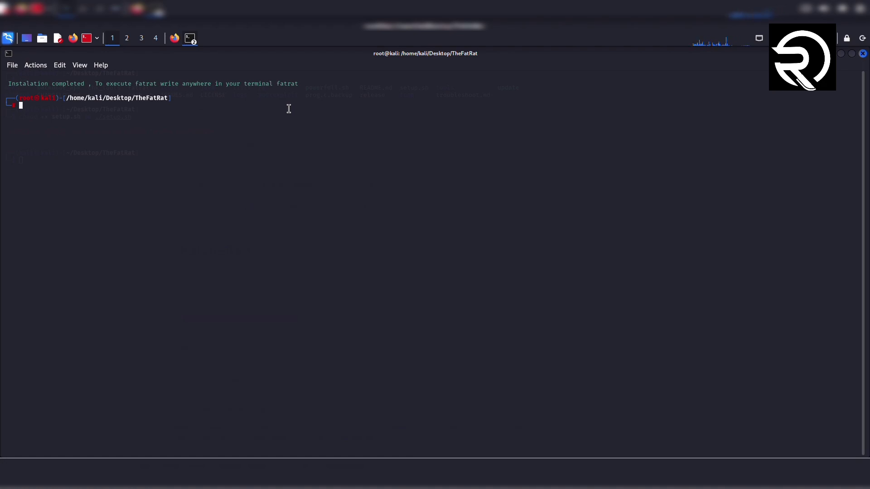
Step: Launch fatrat and continue past the dependency check to the Backdoor Creator main menu
text(fatrat)
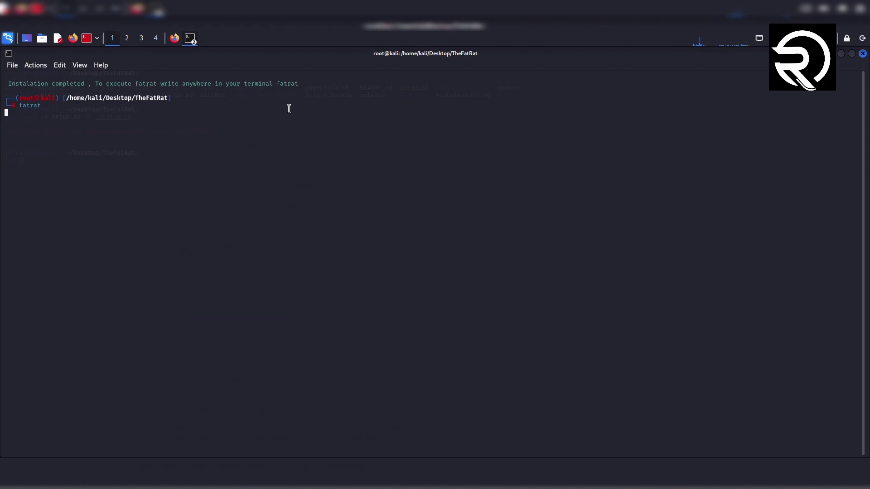
key(Return)
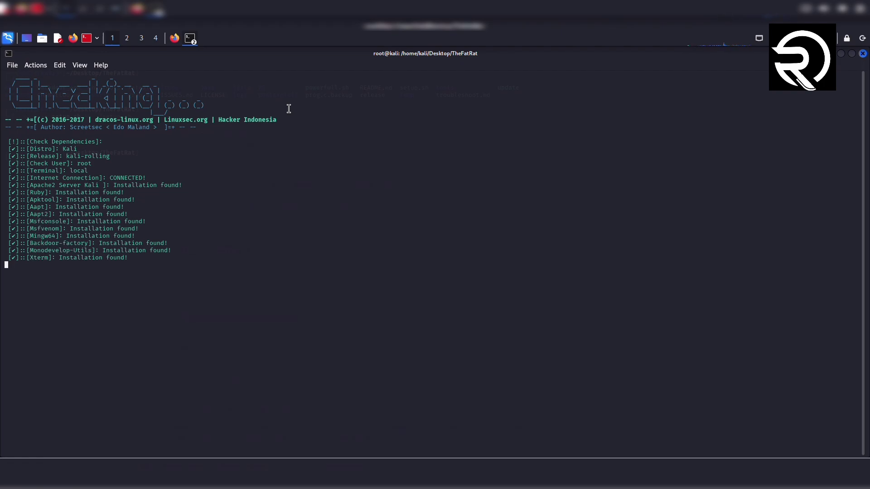
key(Return)
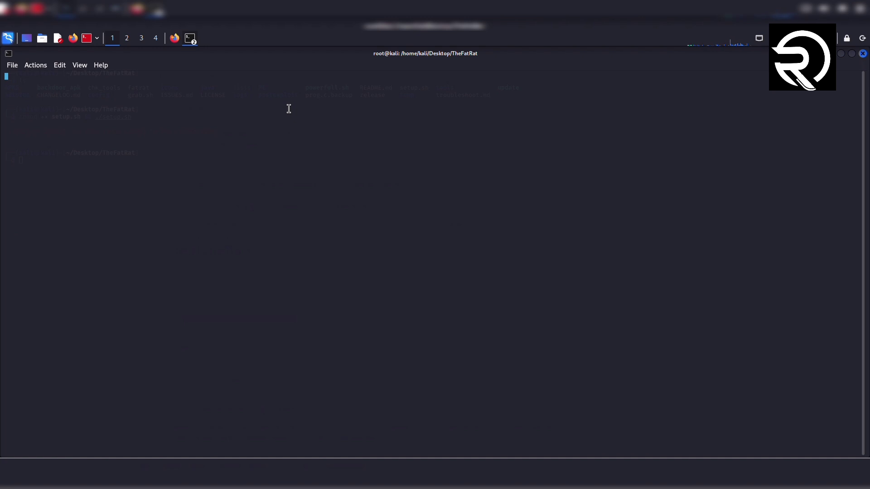
key(Return)
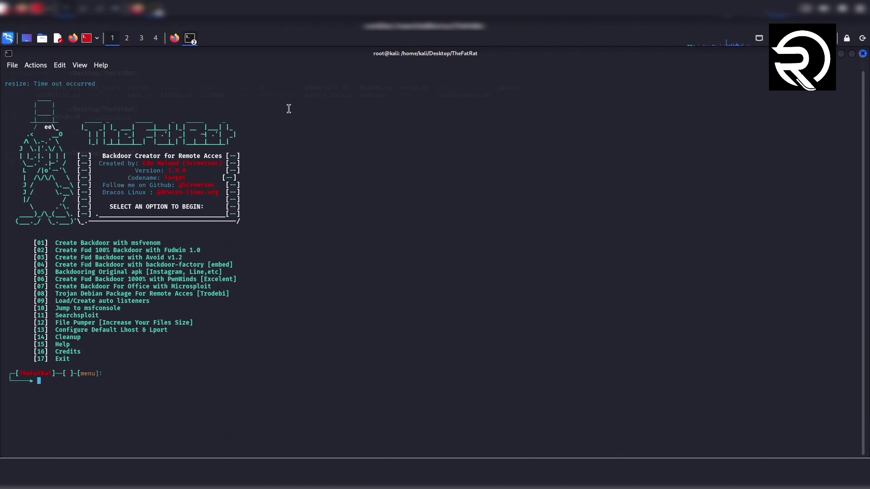